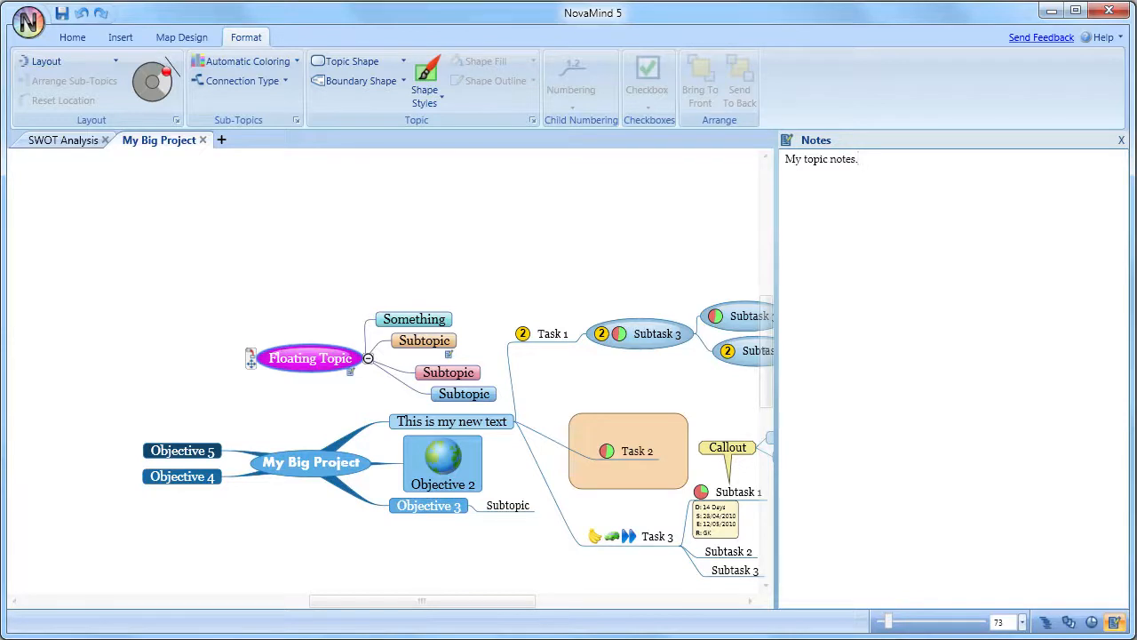
- Hide the topic Notes pane and minimise the Format ribbon to enlarge the map area
{"action": "left_click", "coordinate": [821, 158]}
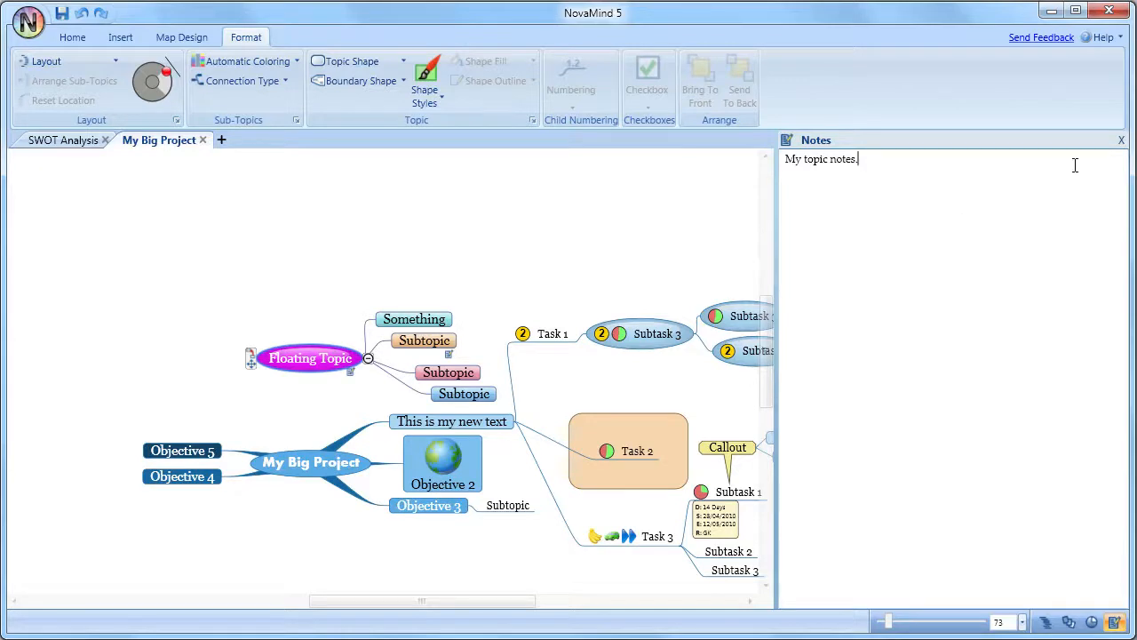
{"action": "left_click", "coordinate": [1121, 139]}
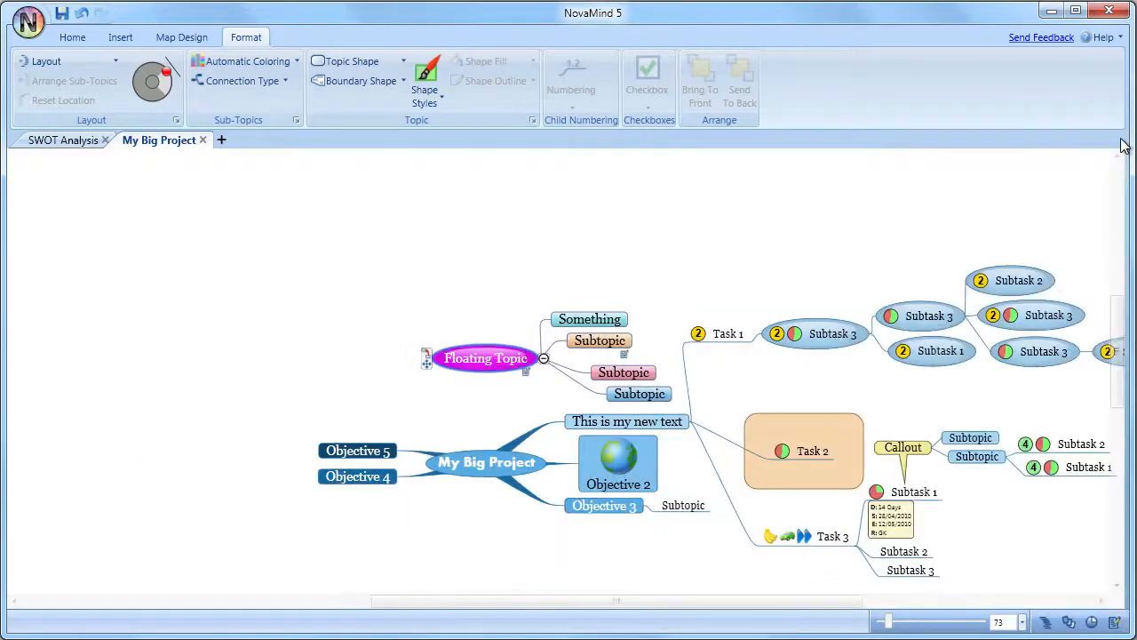
{"action": "mouse_move", "coordinate": [1004, 141]}
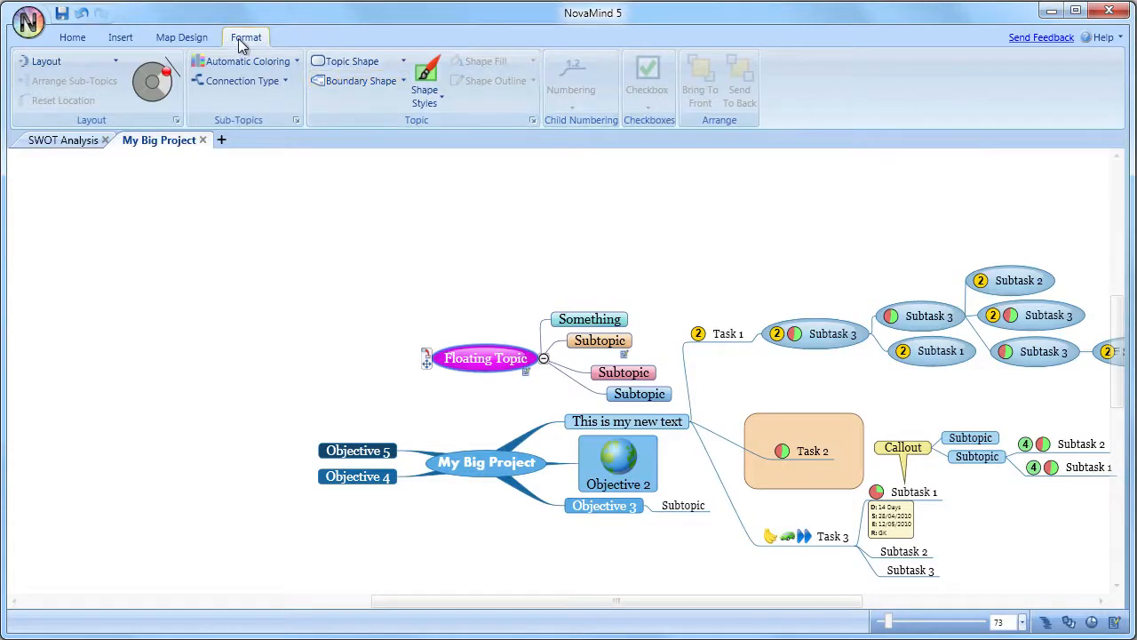
{"action": "left_click", "coordinate": [245, 35]}
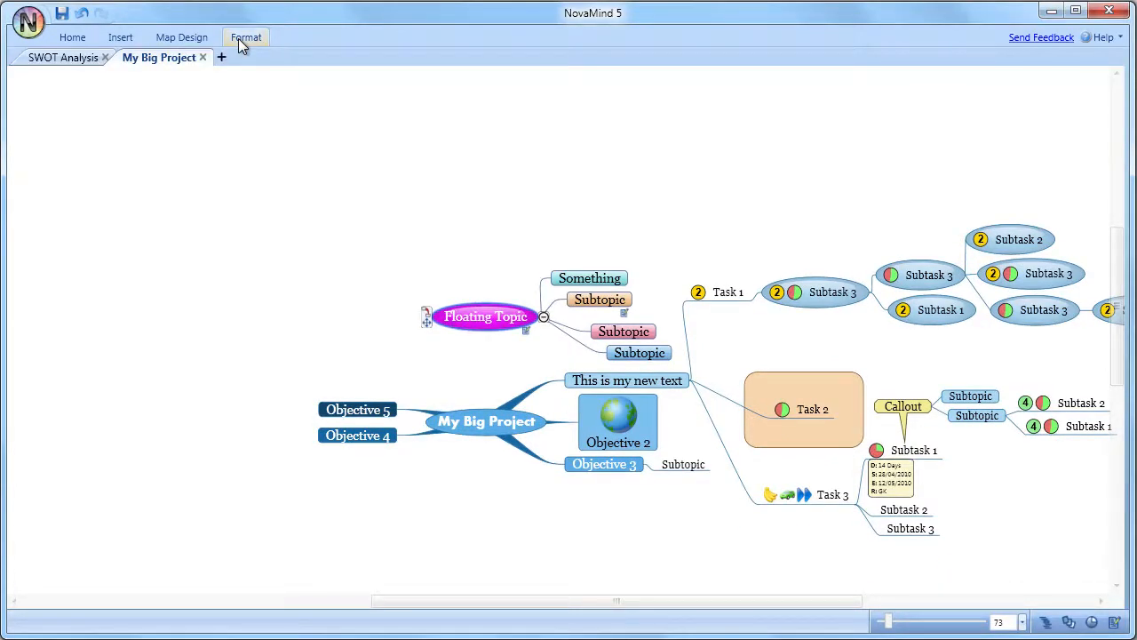
{"action": "mouse_move", "coordinate": [313, 98]}
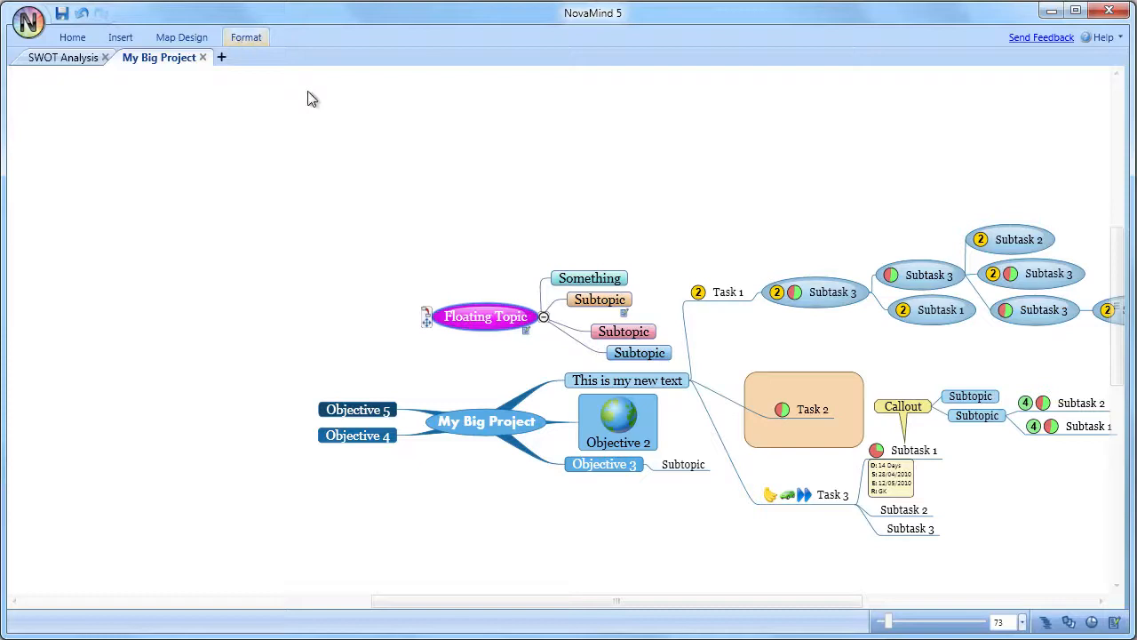
- Peek at the minimised formatting commands for the Floating Topic without restoring the ribbon
{"action": "left_click", "coordinate": [245, 35]}
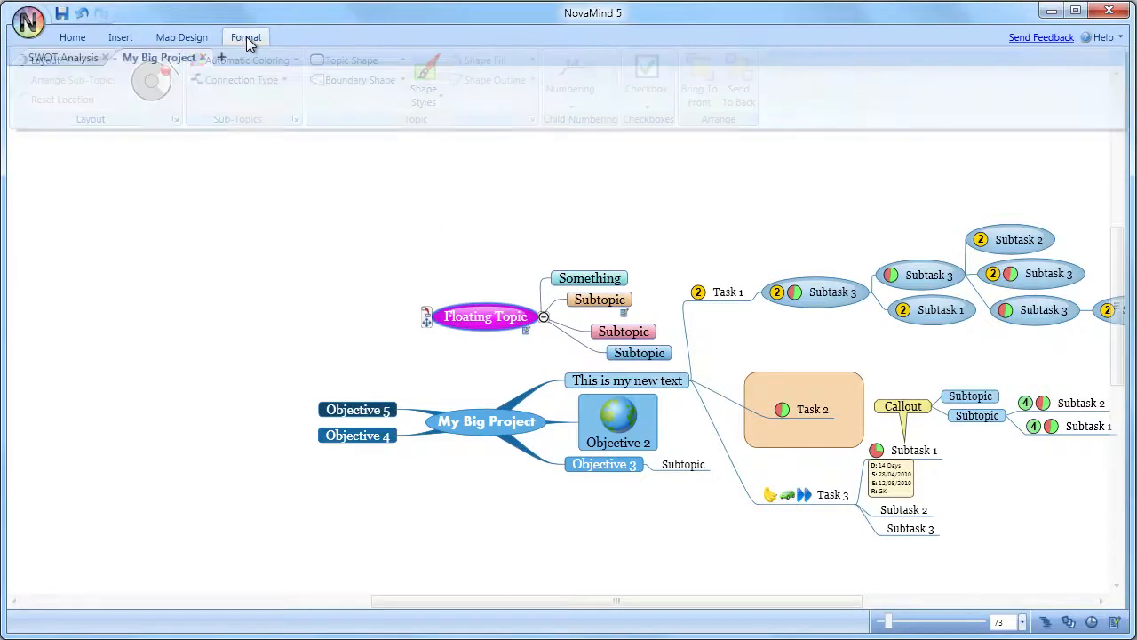
{"action": "left_click", "coordinate": [245, 37]}
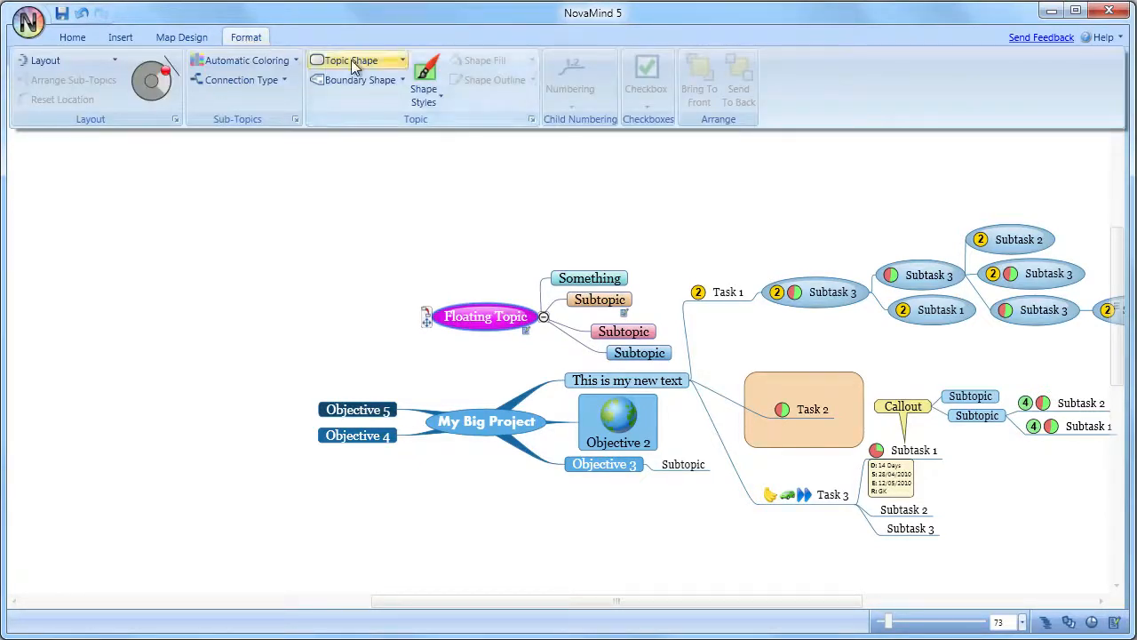
{"action": "left_click", "coordinate": [355, 60]}
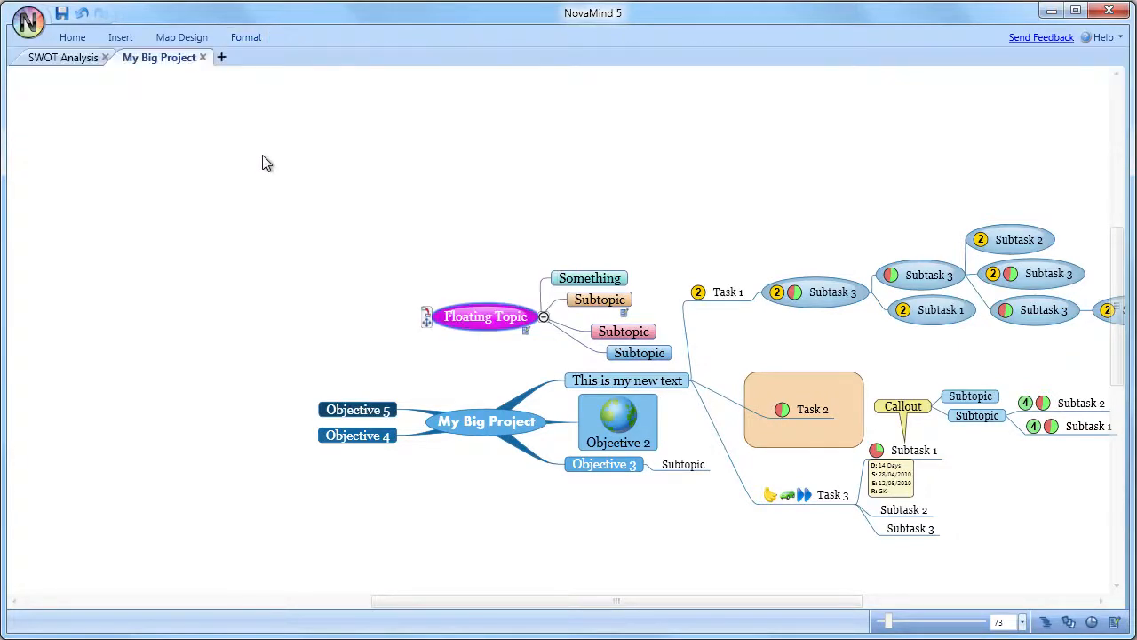
{"action": "left_click", "coordinate": [245, 37]}
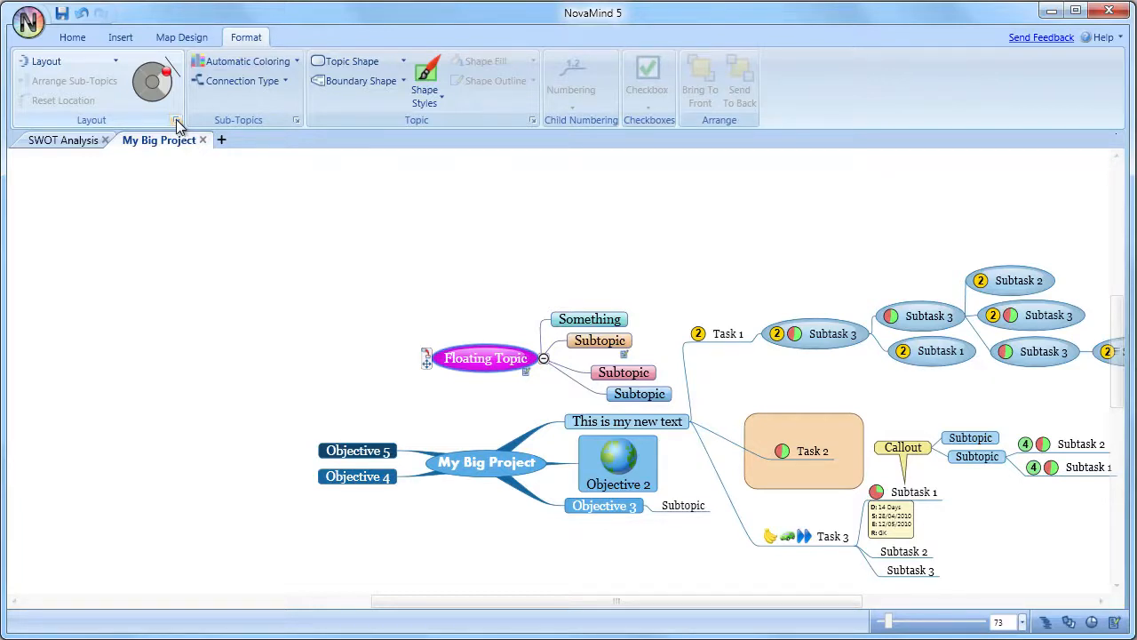
- Bring up the Format Shape settings from the Layout group, moved left, showing the Fill colour choices
{"action": "left_click", "coordinate": [176, 120]}
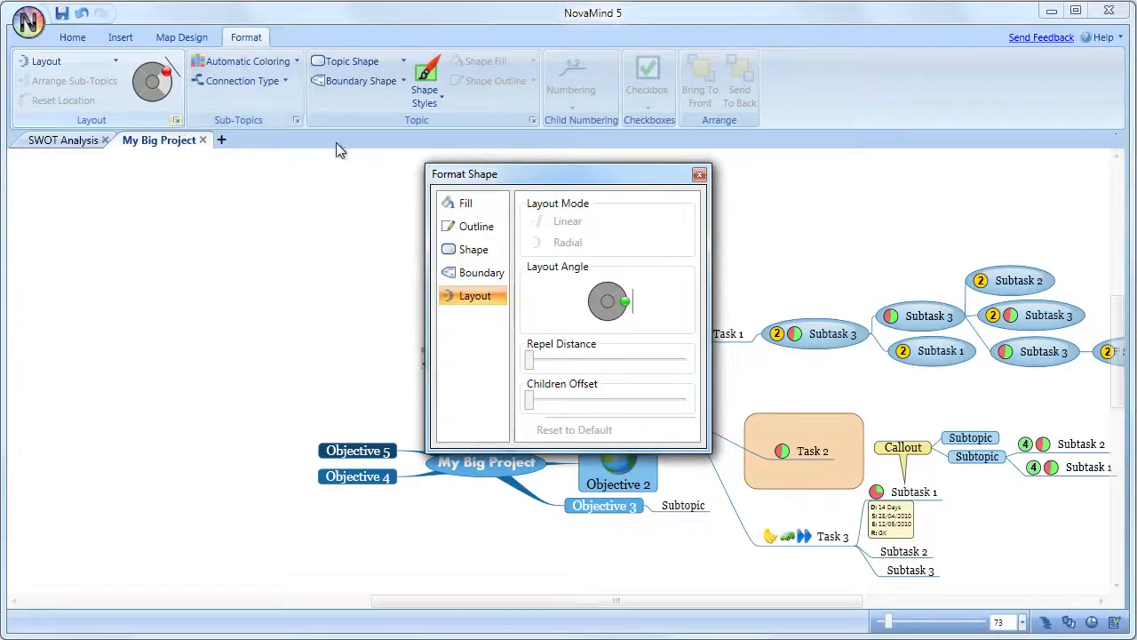
{"action": "left_click_drag", "start_coordinate": [463, 174], "coordinate": [167, 190]}
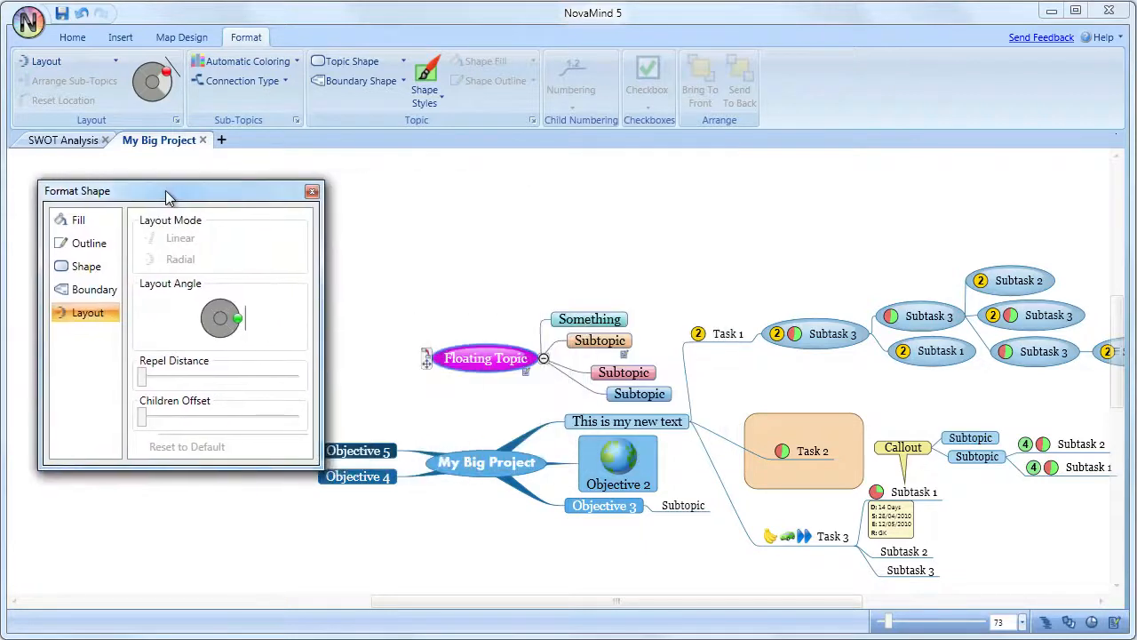
{"action": "left_click_drag", "start_coordinate": [171, 190], "coordinate": [162, 190]}
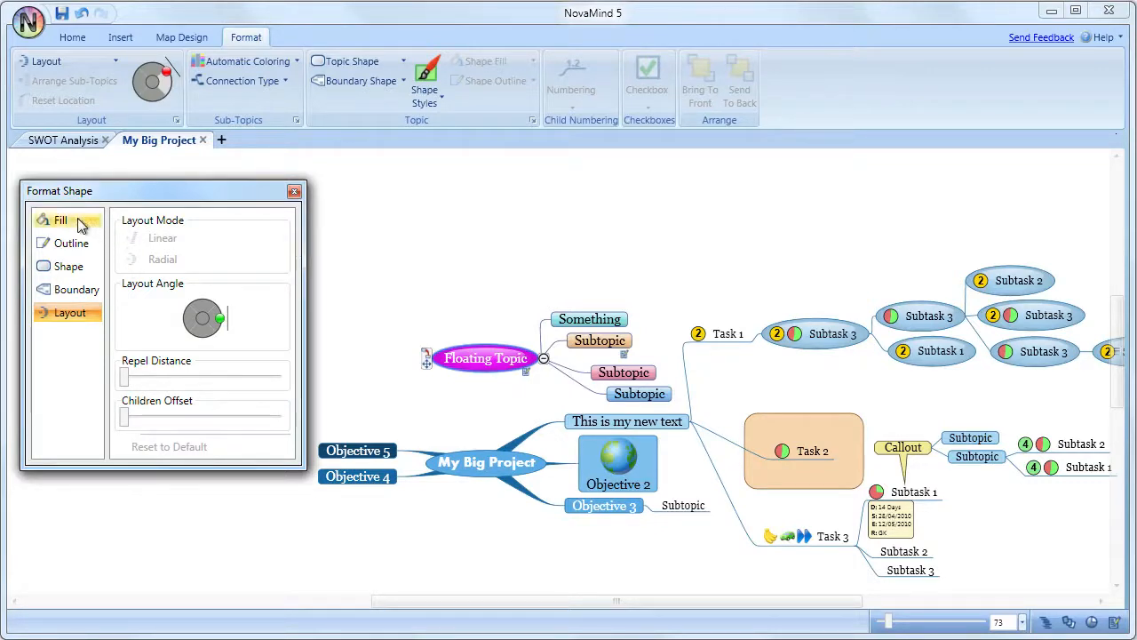
{"action": "left_click", "coordinate": [61, 221]}
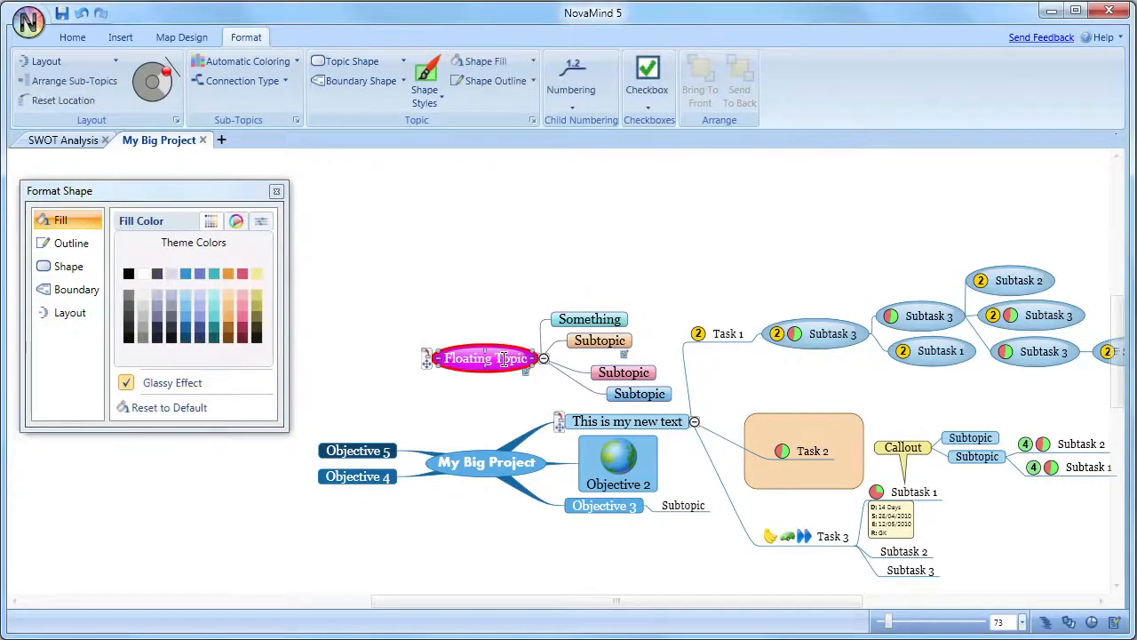
- Close the Format Shape settings so only the map remains
{"action": "left_click", "coordinate": [277, 192]}
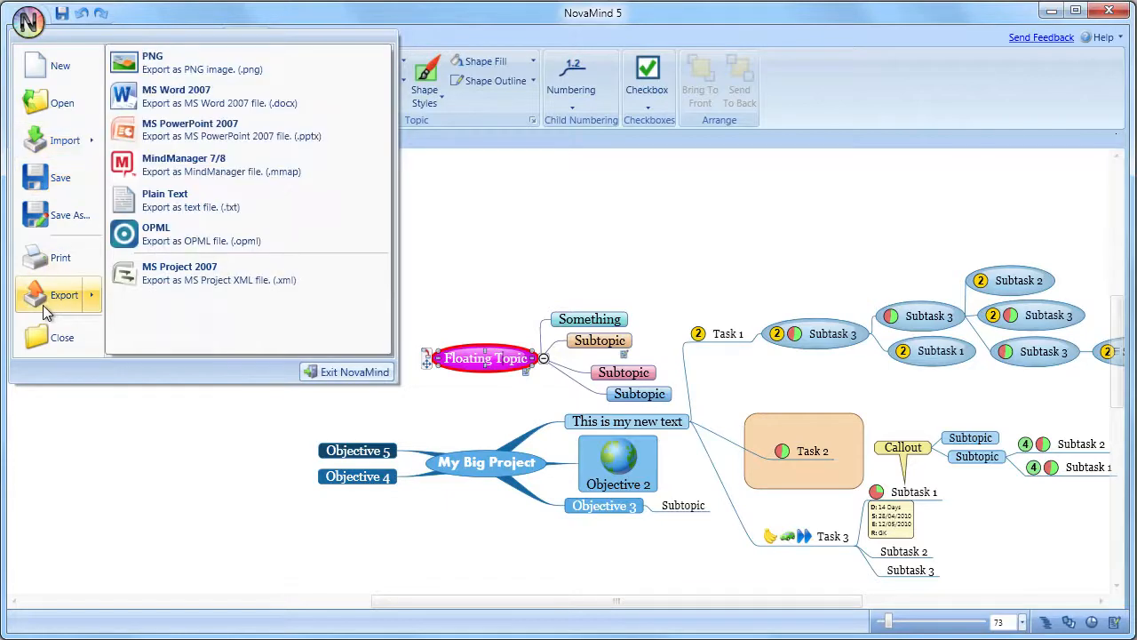
{"action": "mouse_move", "coordinate": [57, 132]}
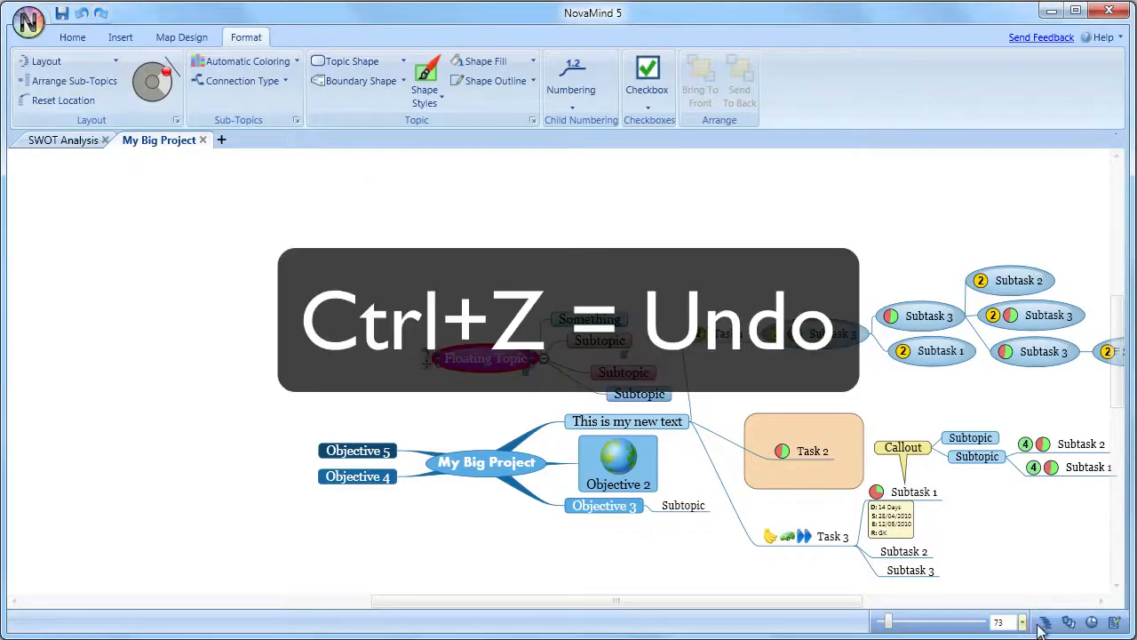
{"action": "left_click", "coordinate": [1070, 622]}
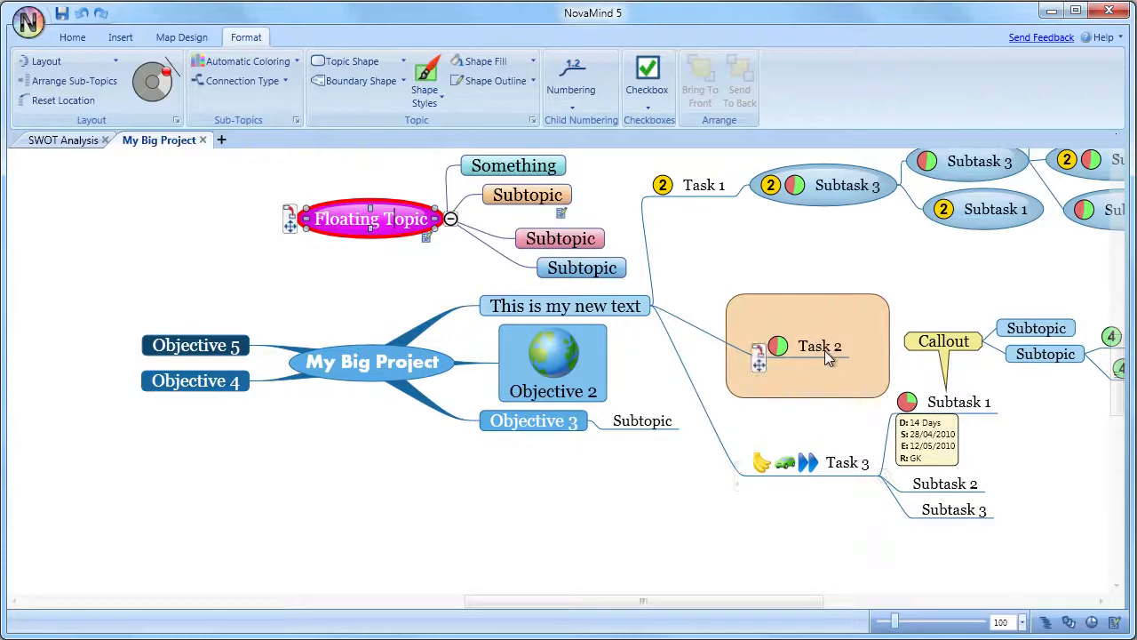
{"action": "mouse_move", "coordinate": [827, 354]}
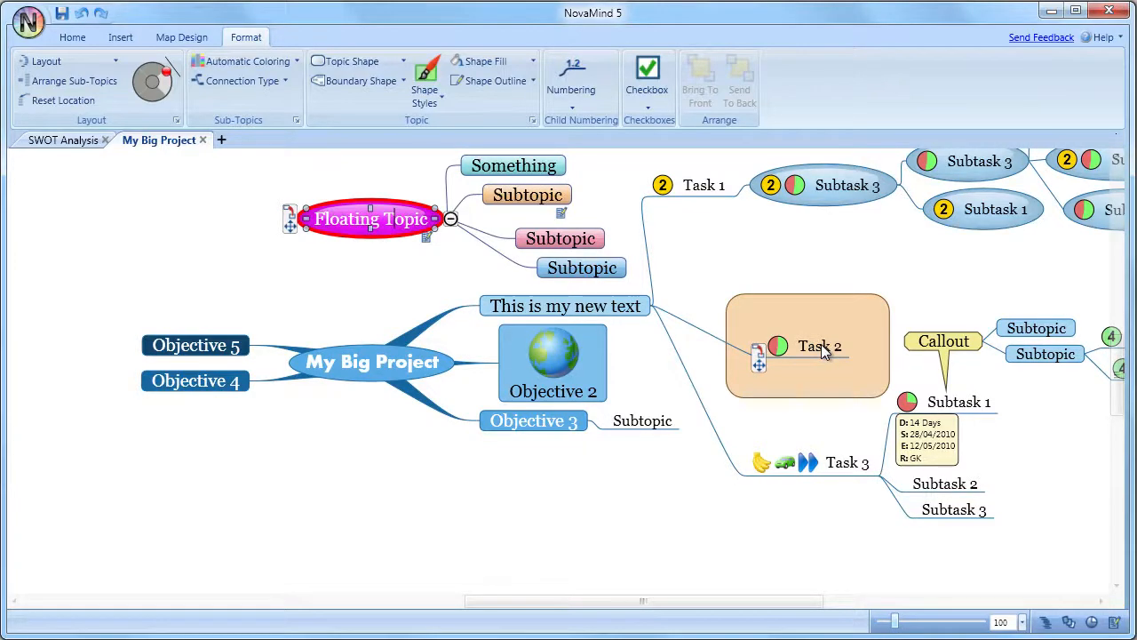
- Zoom the map in and back out, then pan it to reveal Task 1's right-hand subtasks
{"action": "scroll", "scroll_direction": "up", "scroll_amount": 3}
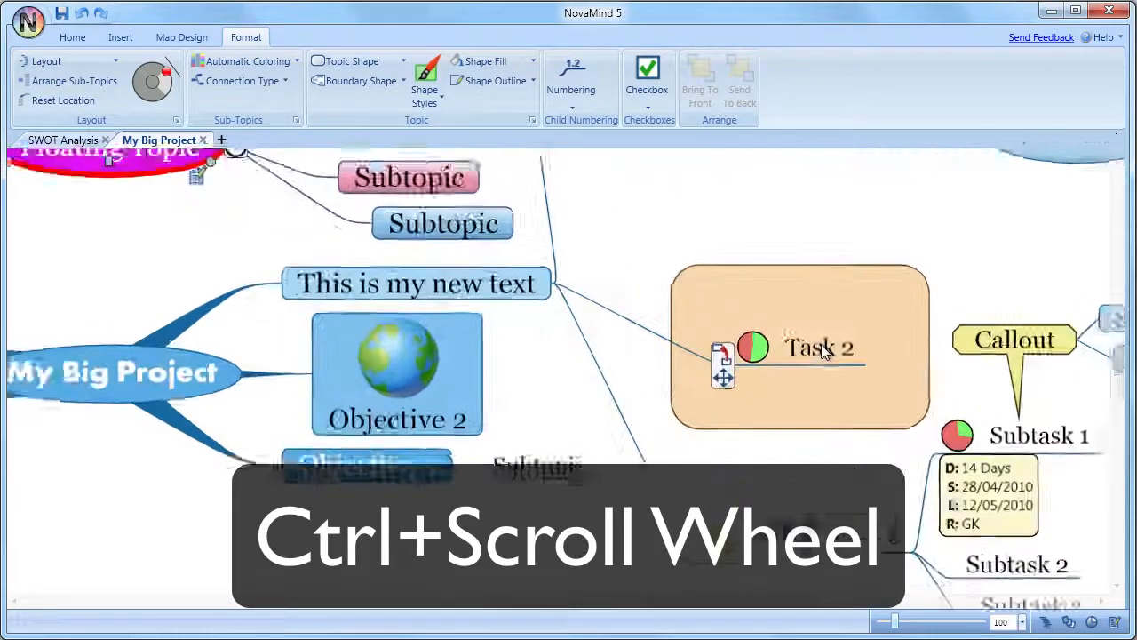
{"action": "scroll", "scroll_direction": "up", "scroll_amount": 3}
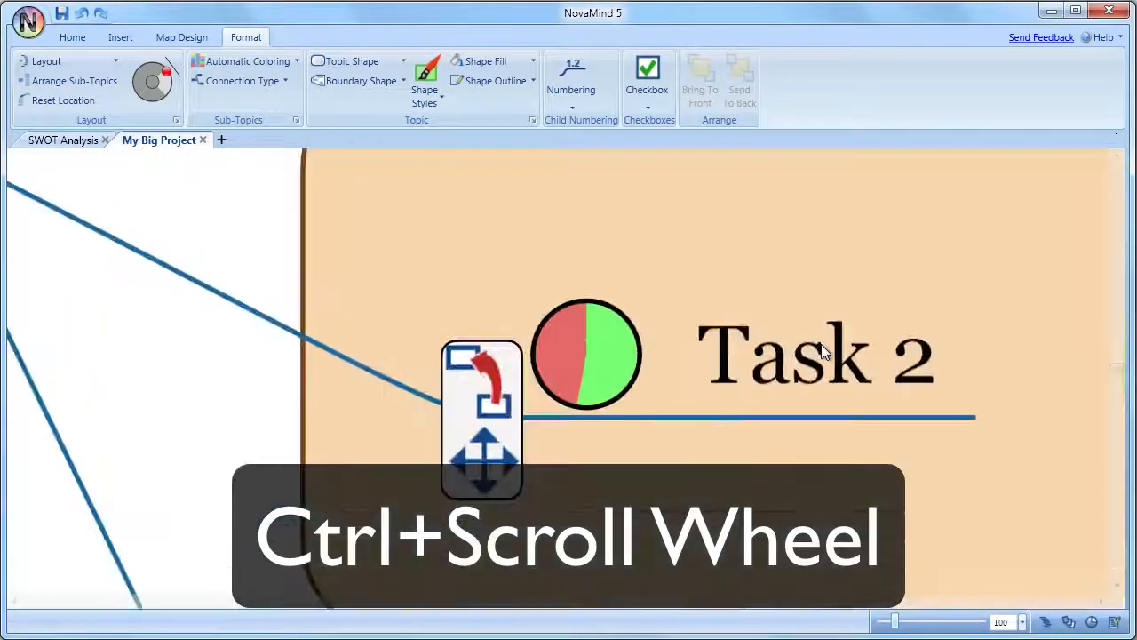
{"action": "scroll", "scroll_direction": "down", "scroll_amount": 3}
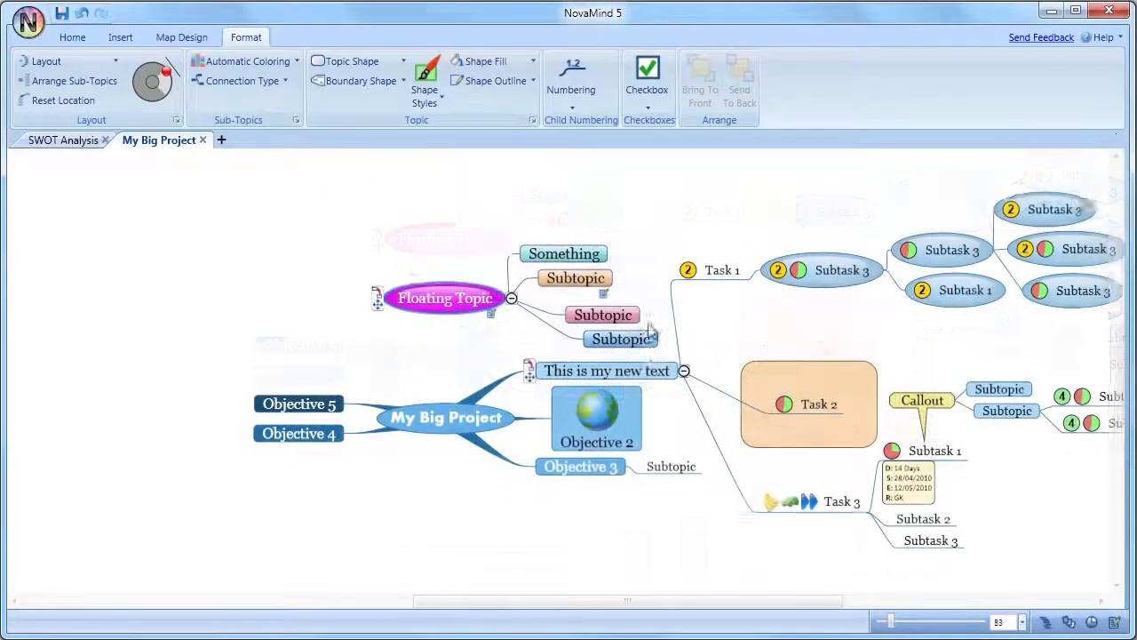
{"action": "left_click_drag", "start_coordinate": [569, 355], "coordinate": [530, 335]}
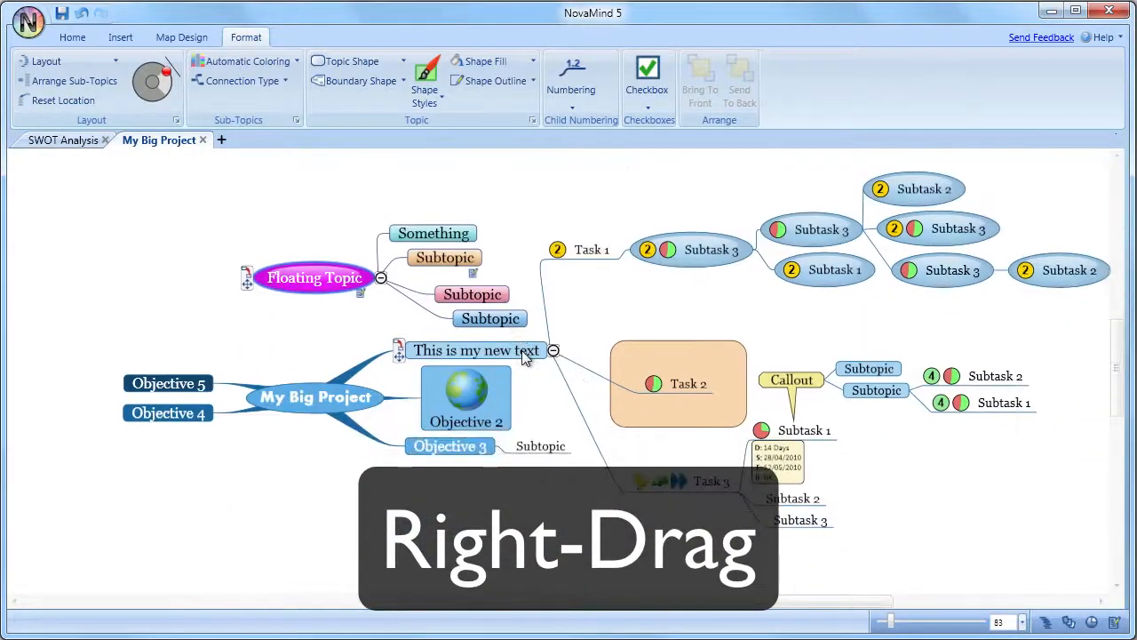